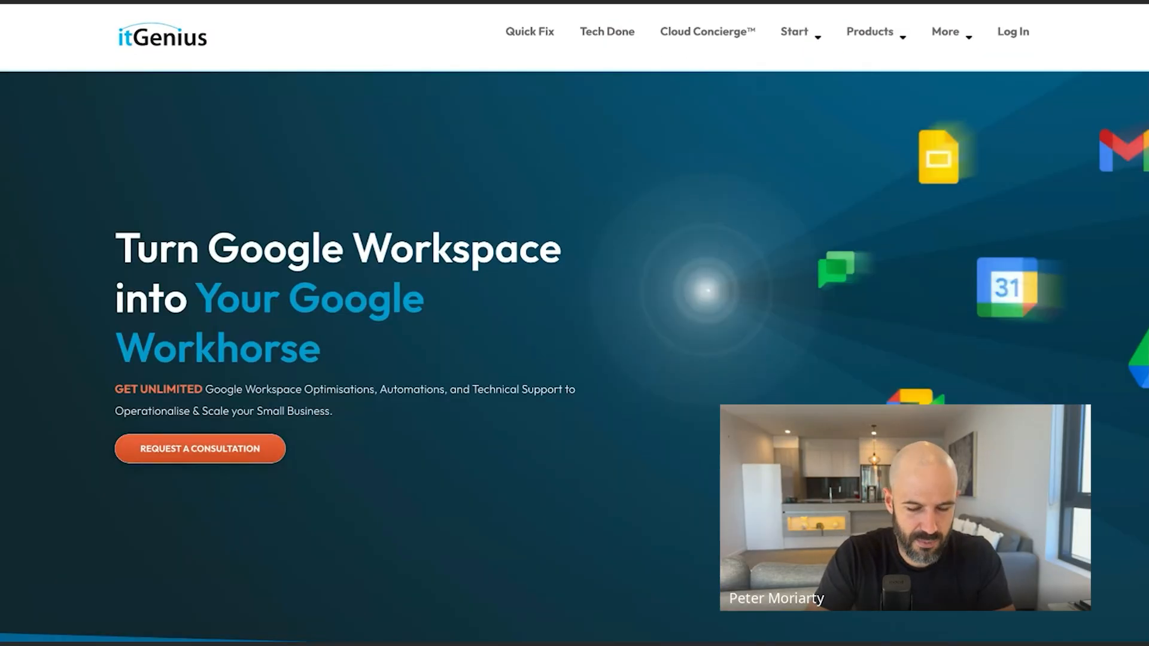
# - Scroll the itGenius homepage before moving to a new Gemini chat
pyautogui.scroll(-3)
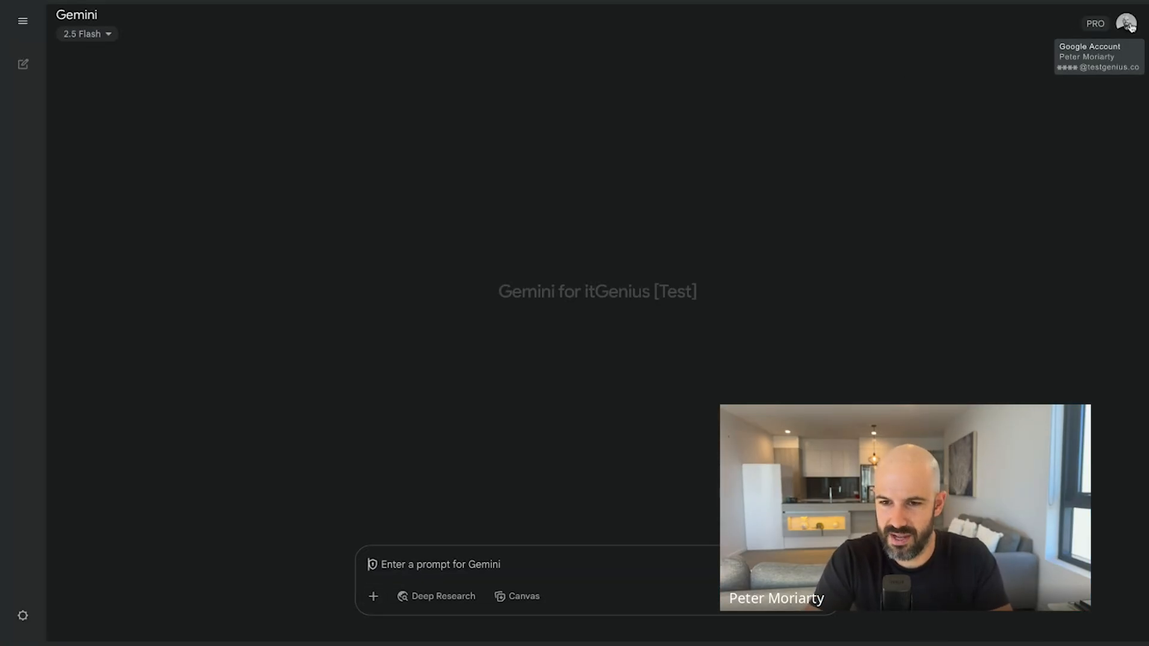
# - Open the 'Gemini Tips for Small Business' chat and scroll through its key-takeaways summary
pyautogui.click(1127, 23)
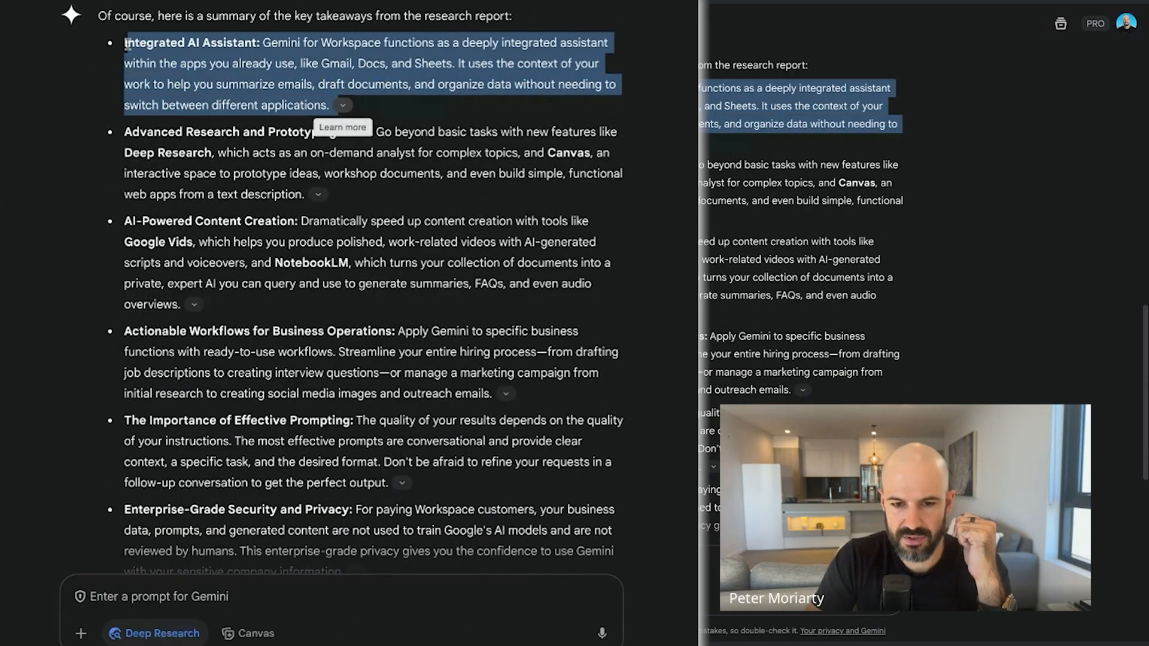
pyautogui.moveTo(383, 110)
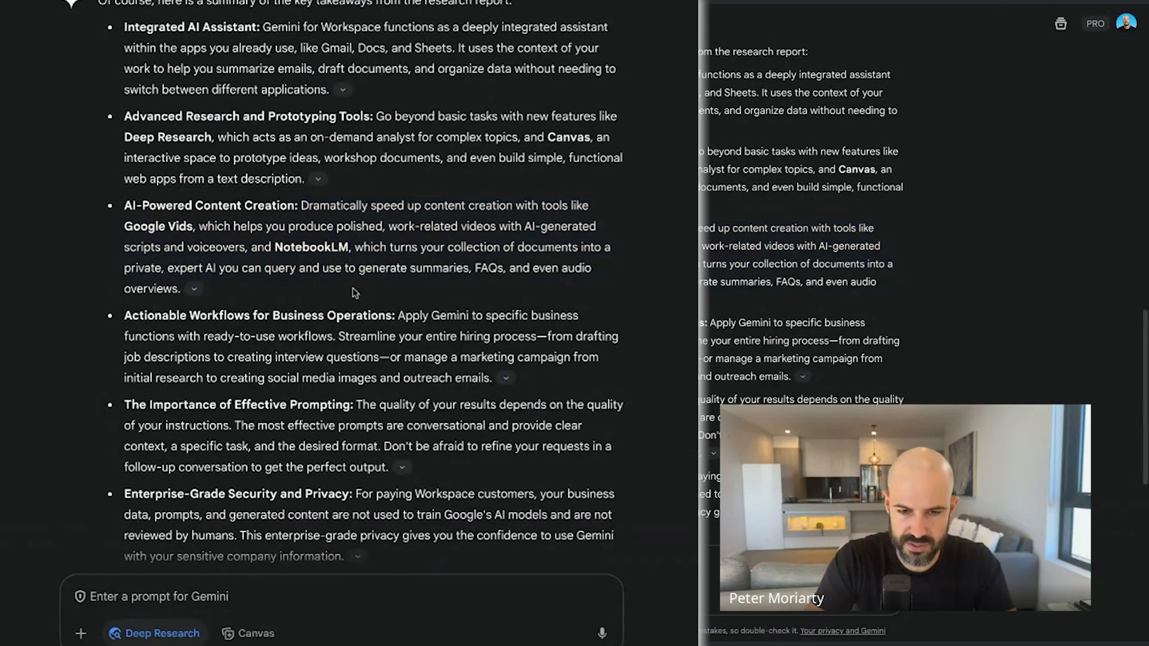
pyautogui.scroll(-3)
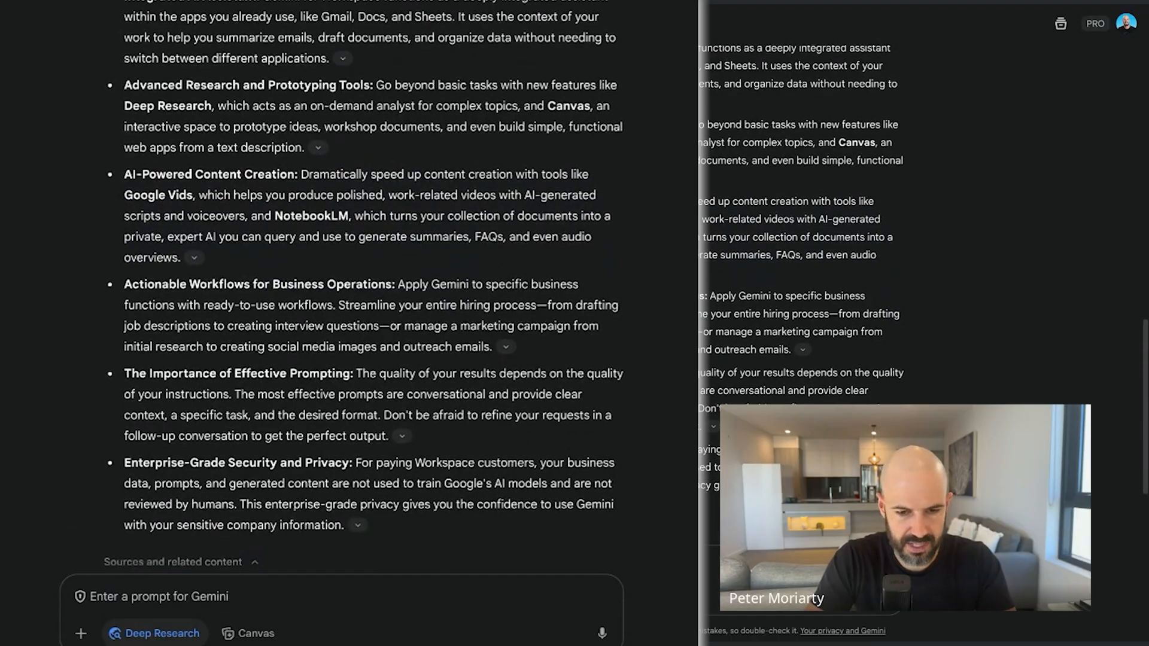
pyautogui.scroll(-3)
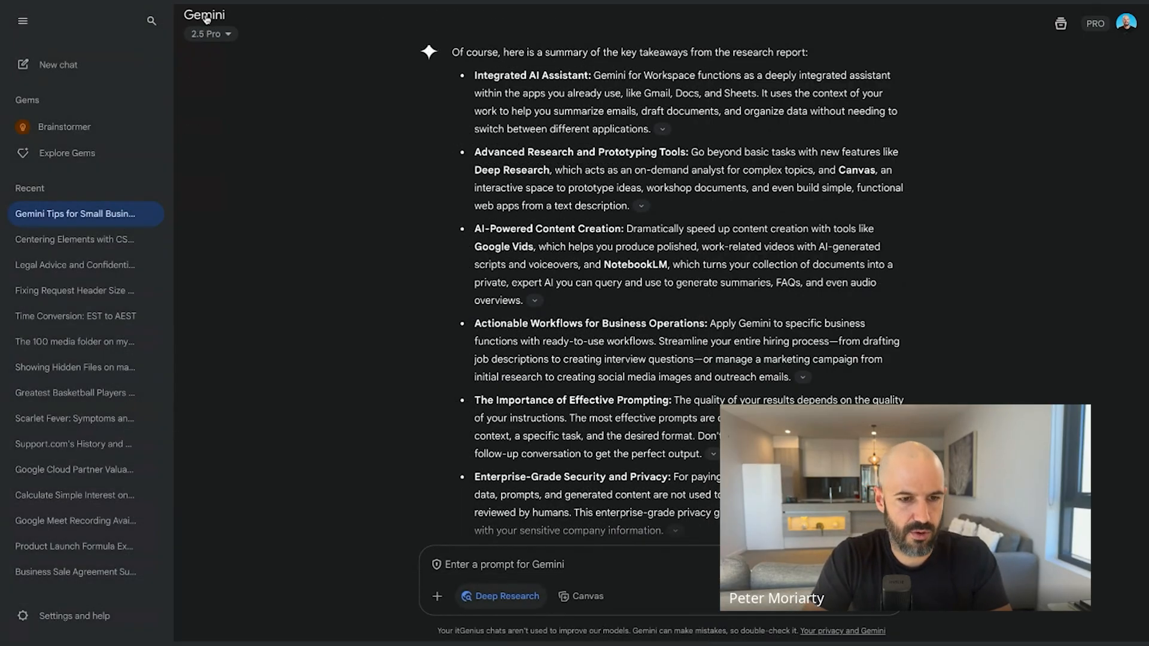
pyautogui.moveTo(251, 25)
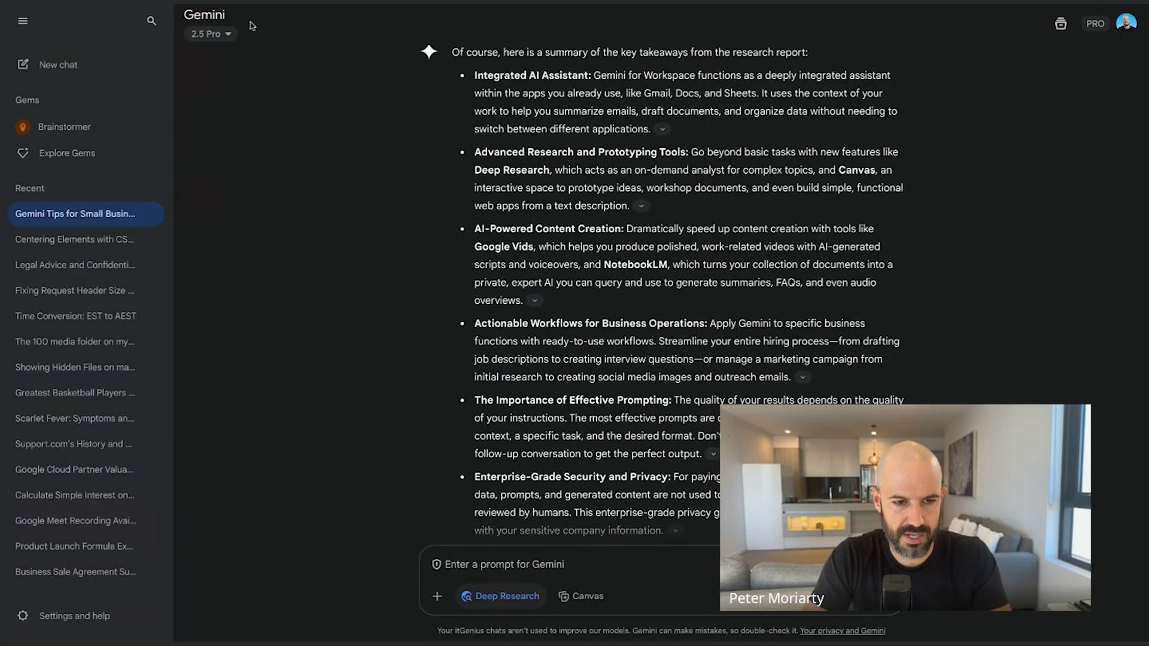
# - Start a new Gemini chat with the model list showing 2.5 Pro and 2.5 Flash
pyautogui.click(210, 34)
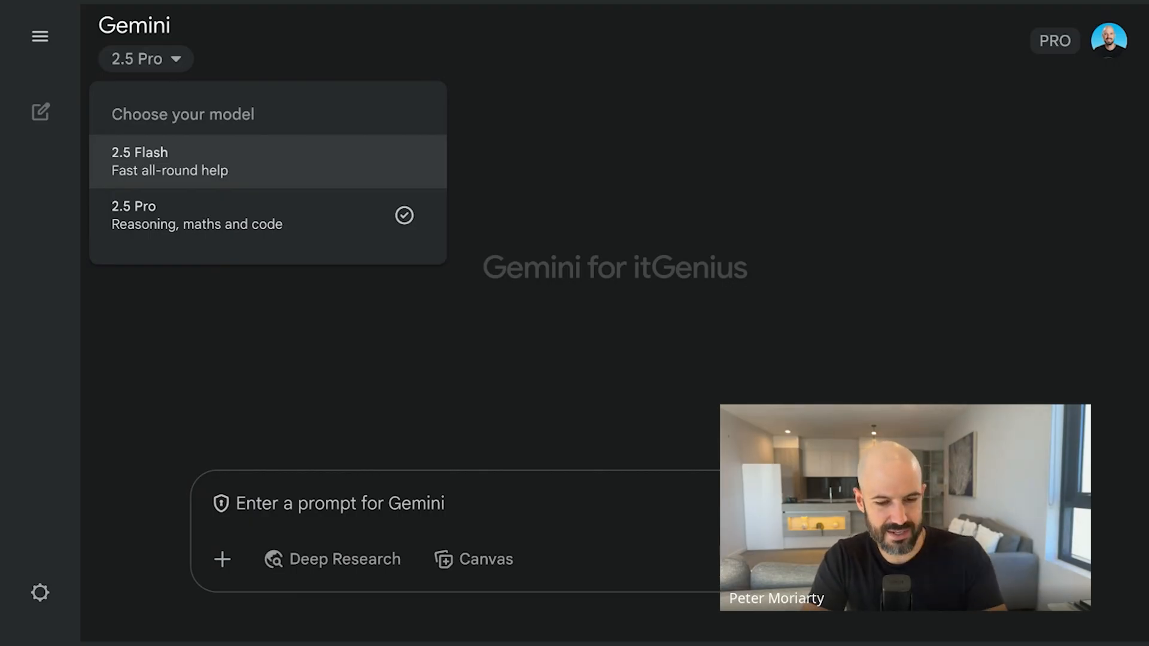
pyautogui.moveTo(253, 159)
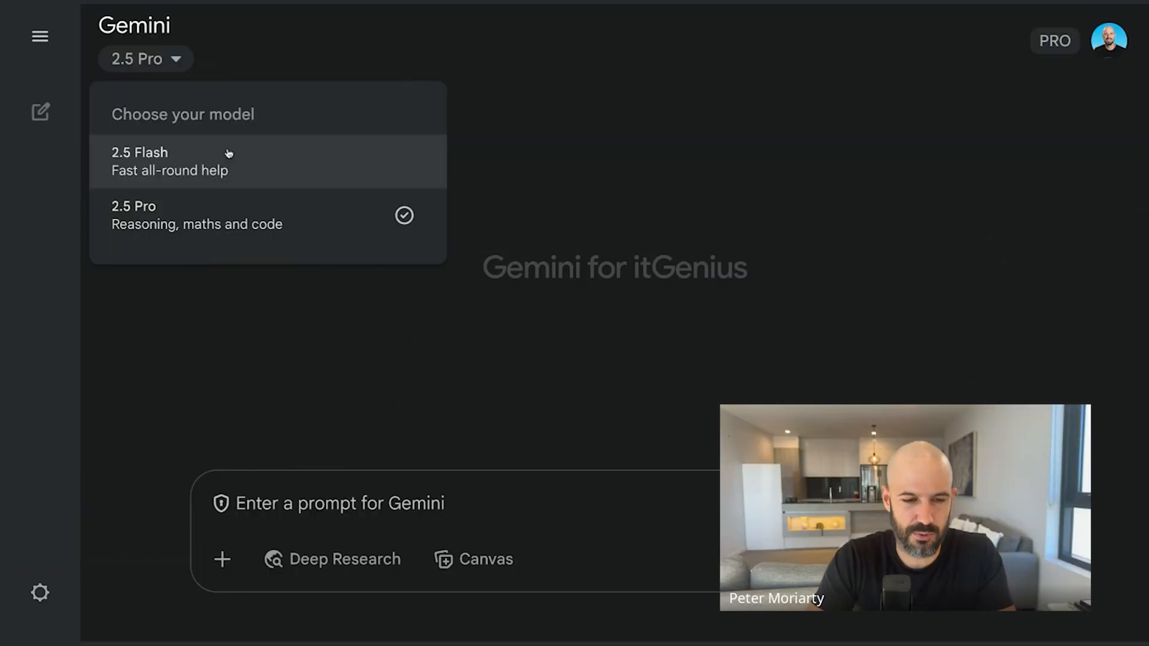
pyautogui.moveTo(301, 212)
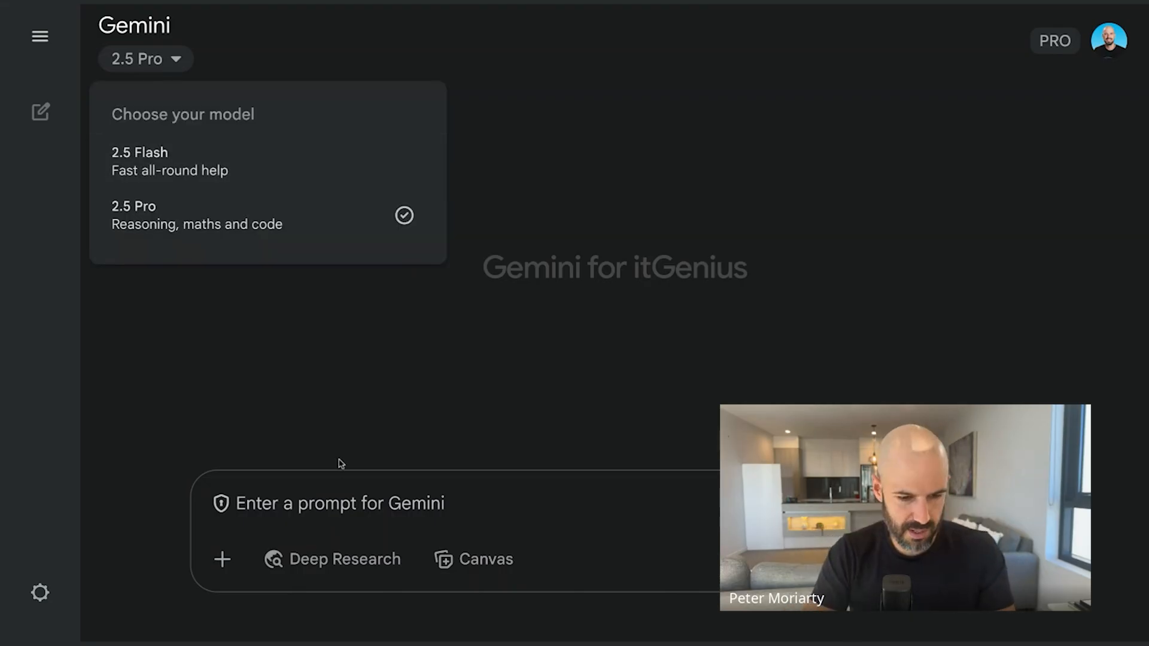
# - Type a test prompt, switch the model to 2.5 Flash, then back to 2.5 Pro
pyautogui.write('sdkfjsd;lfkjsd;lkfjsdf')
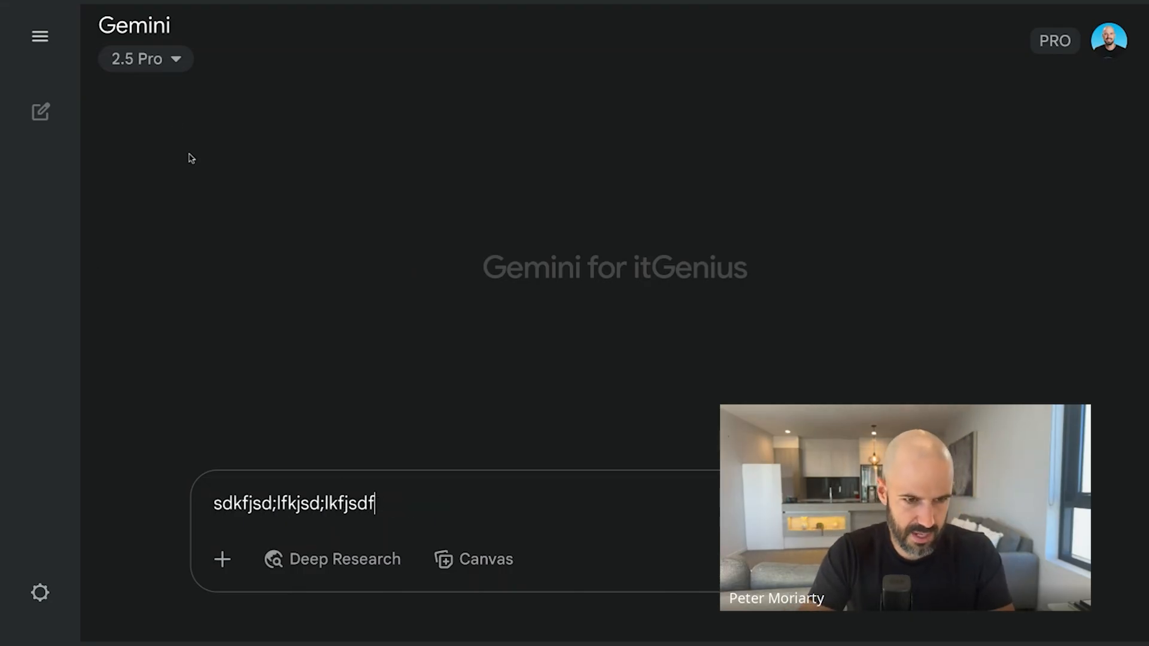
pyautogui.click(144, 59)
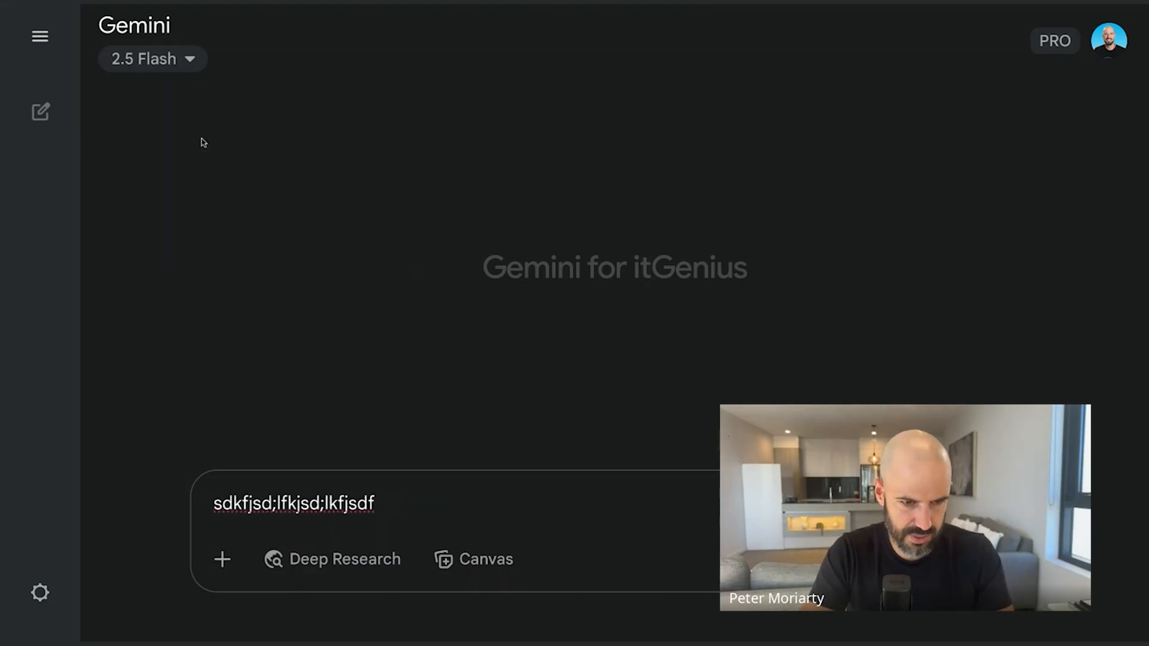
pyautogui.click(144, 59)
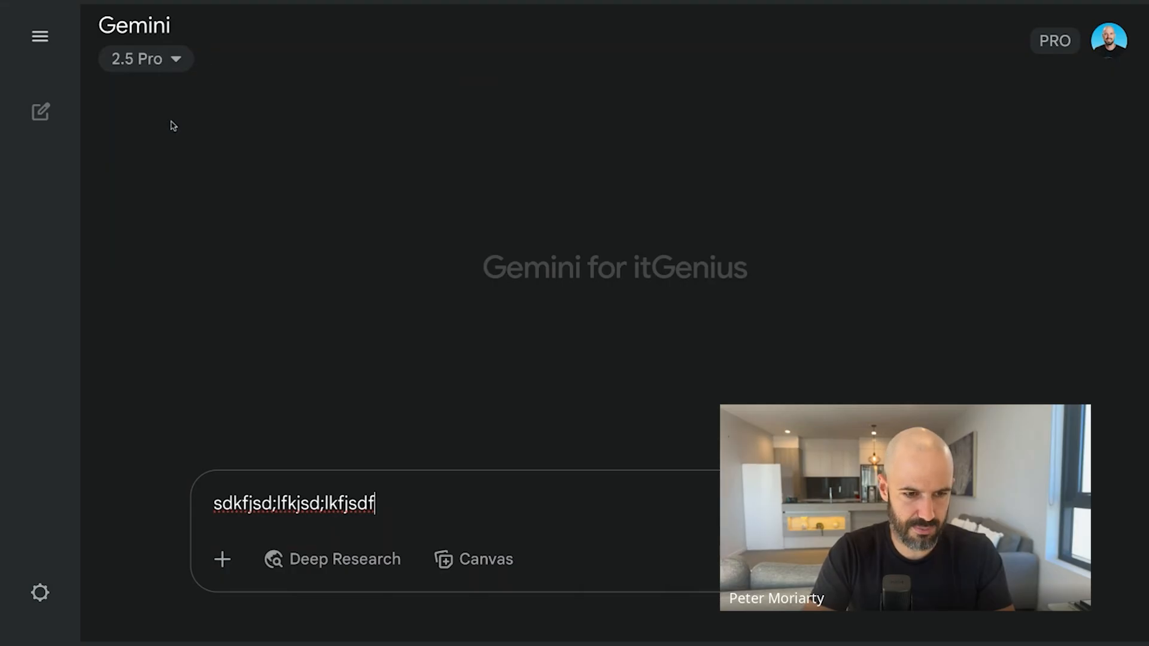